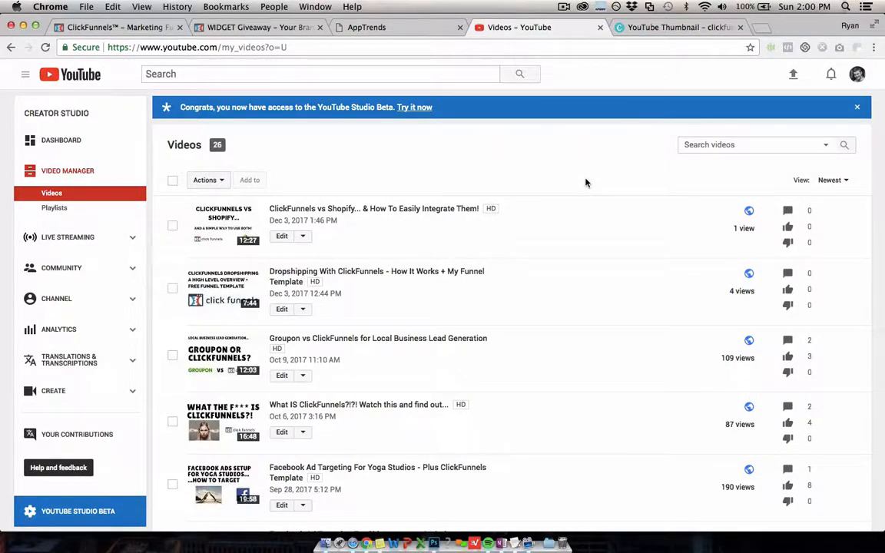
Step: Scroll down and back through the late-2017 ClickFunnels tutorial uploads in Video Manager
scroll(down, 3)
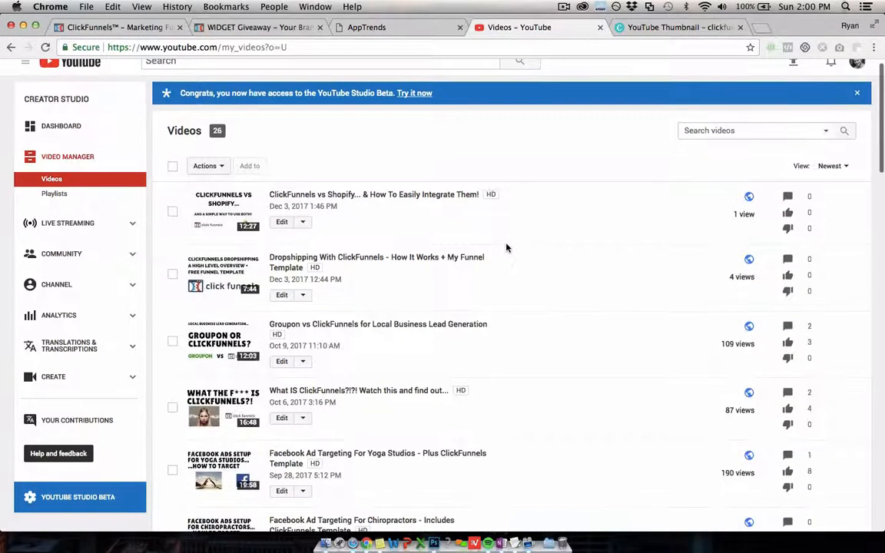
scroll(down, 3)
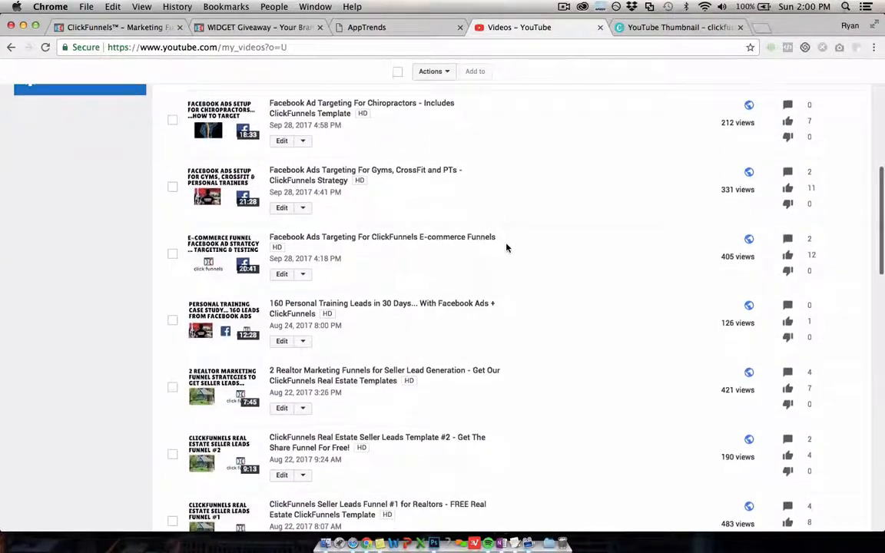
scroll(down, 3)
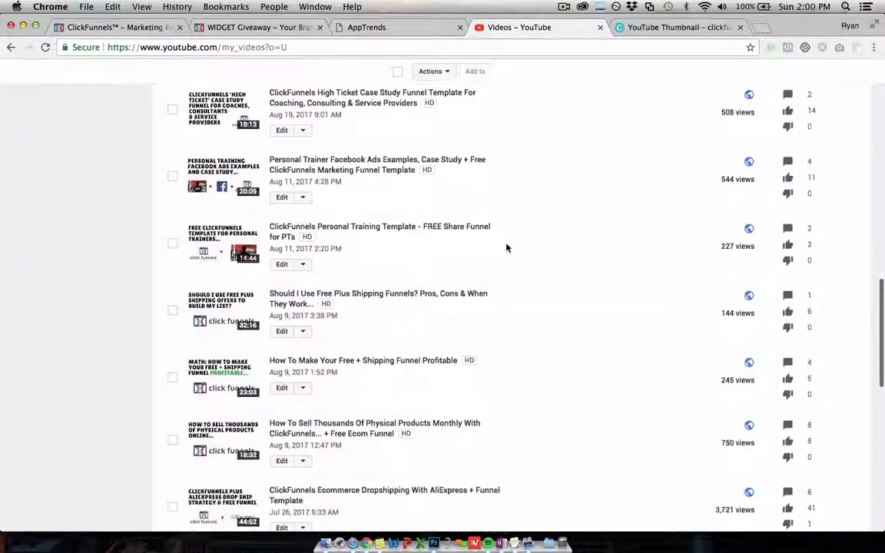
scroll(down, 3)
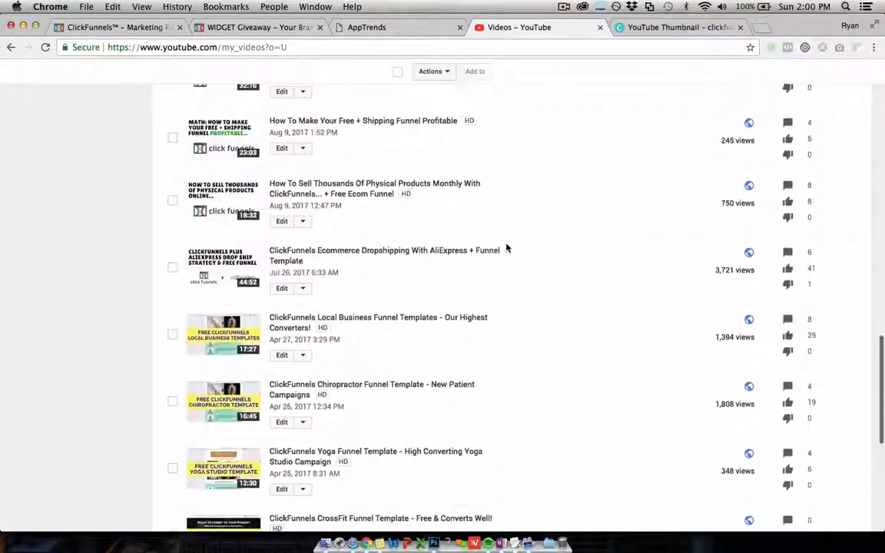
scroll(up, 3)
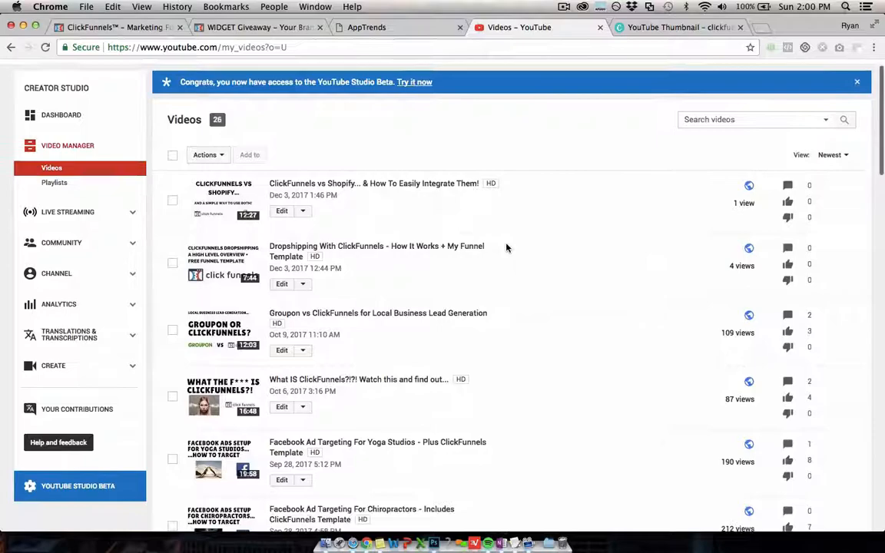
scroll(down, 3)
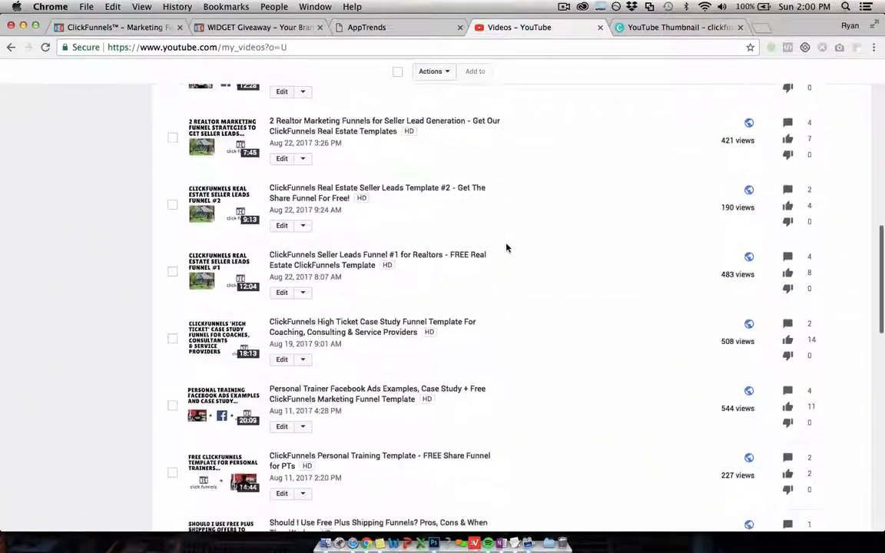
scroll(down, 3)
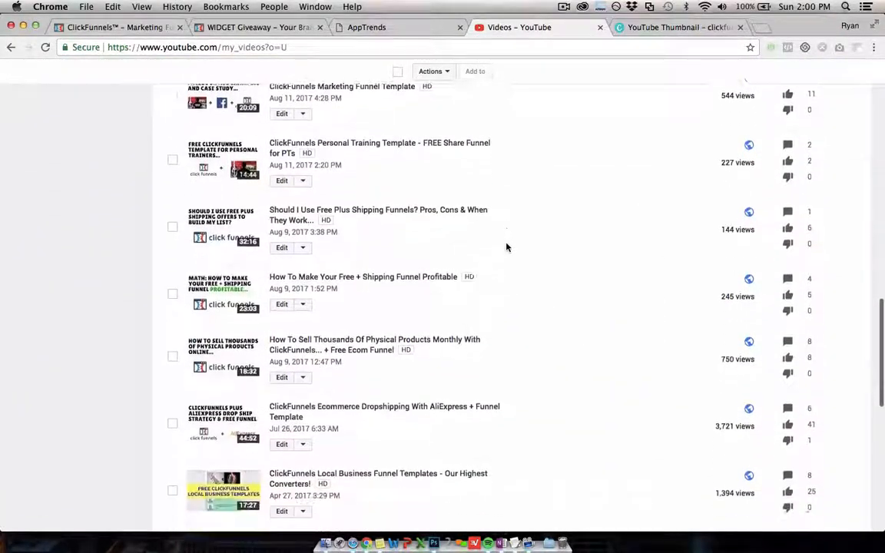
scroll(down, 3)
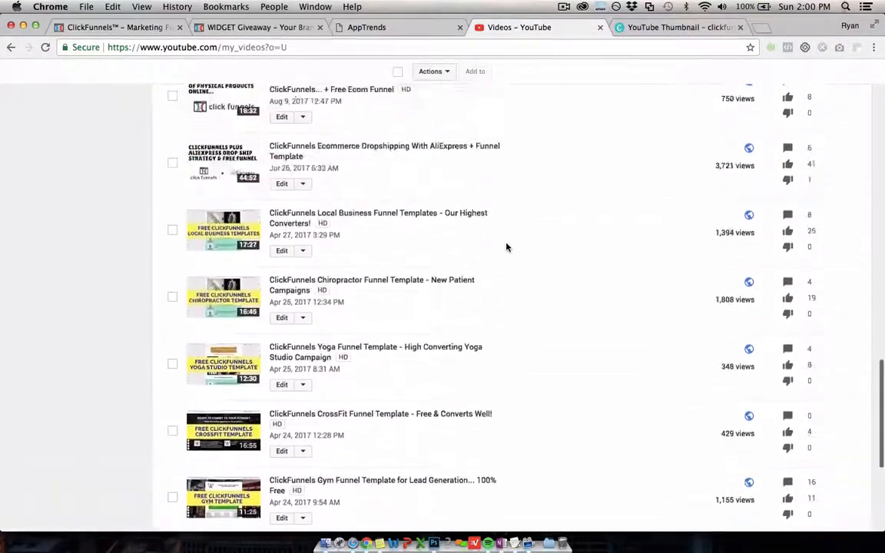
scroll(down, 3)
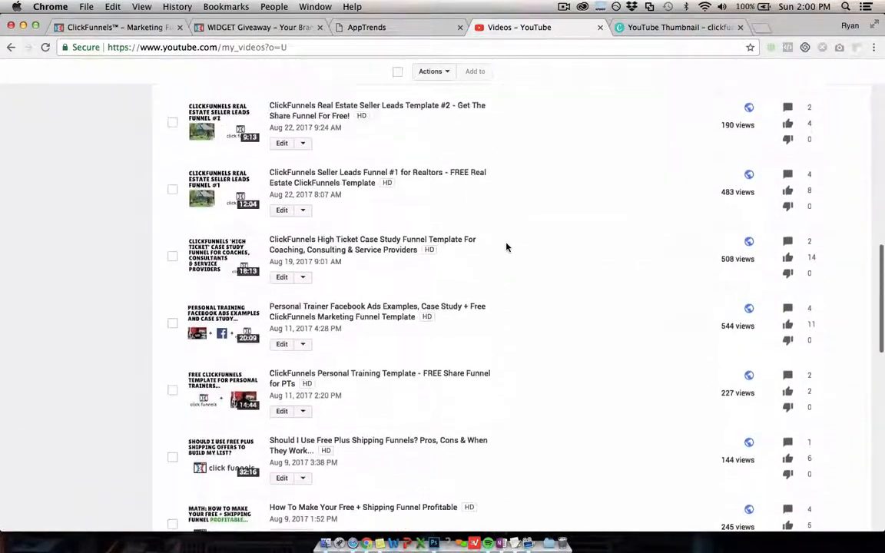
scroll(up, 3)
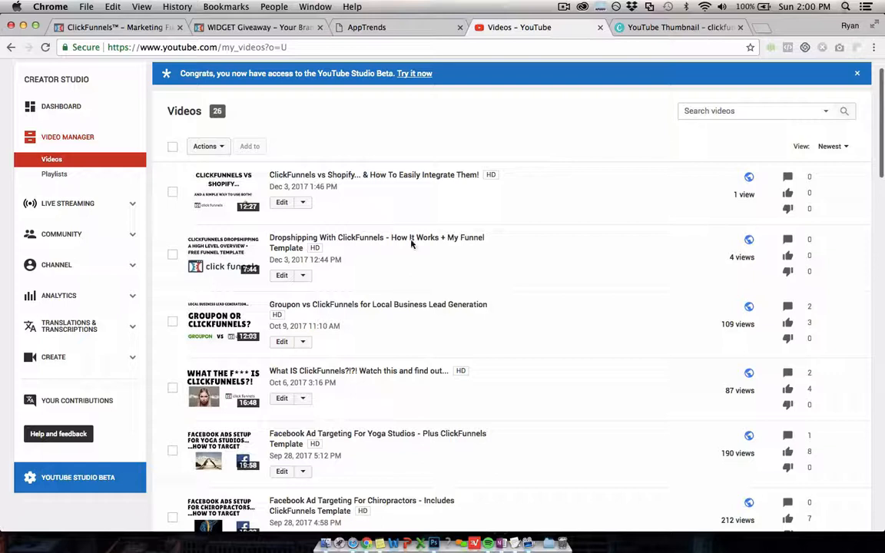
mouse_move(415, 133)
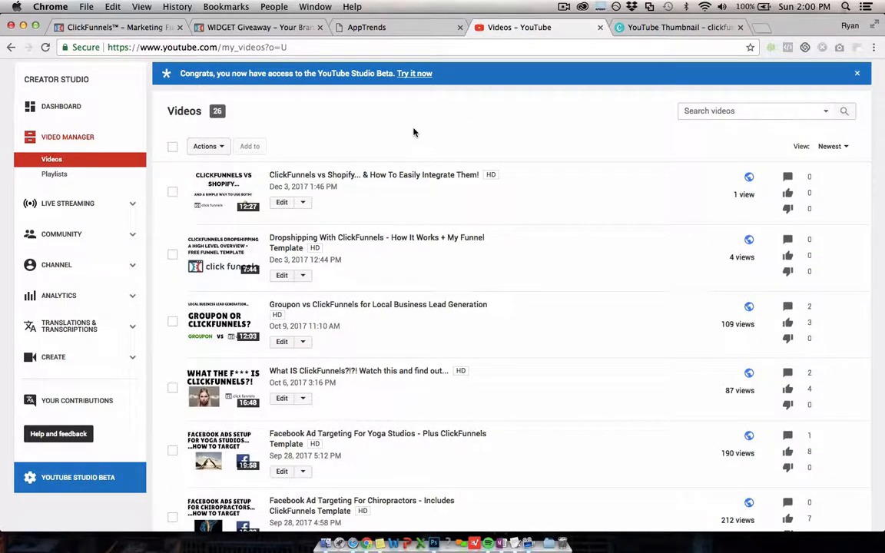
mouse_move(463, 136)
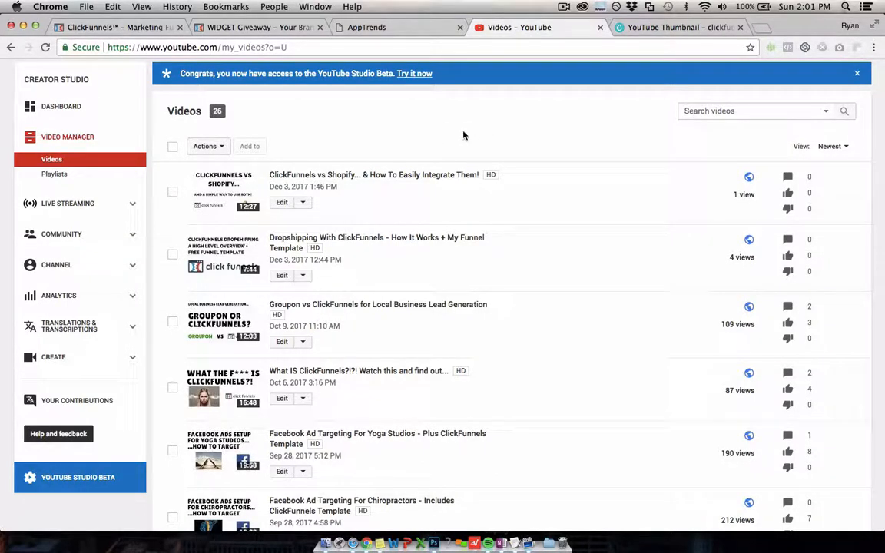
Step: Scroll further down the video list to the September–August 2017 videos
scroll(down, 3)
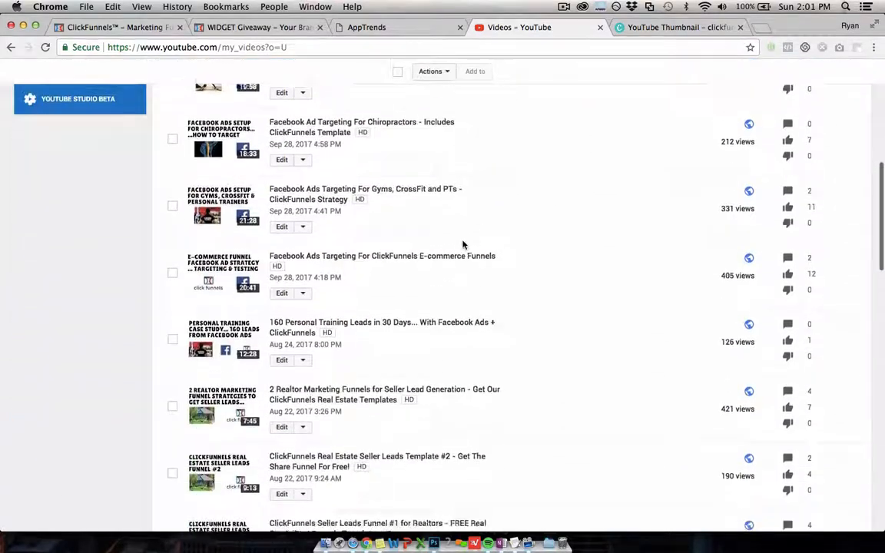
scroll(down, 3)
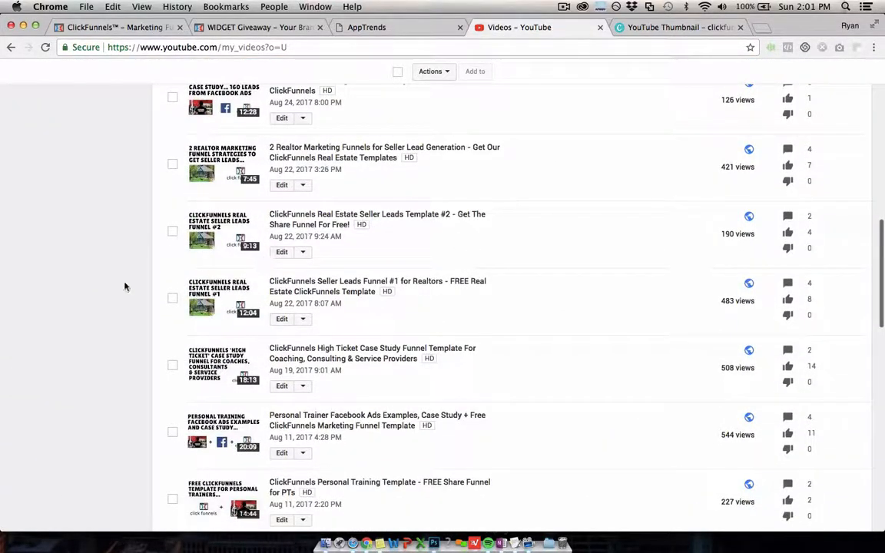
scroll(down, 3)
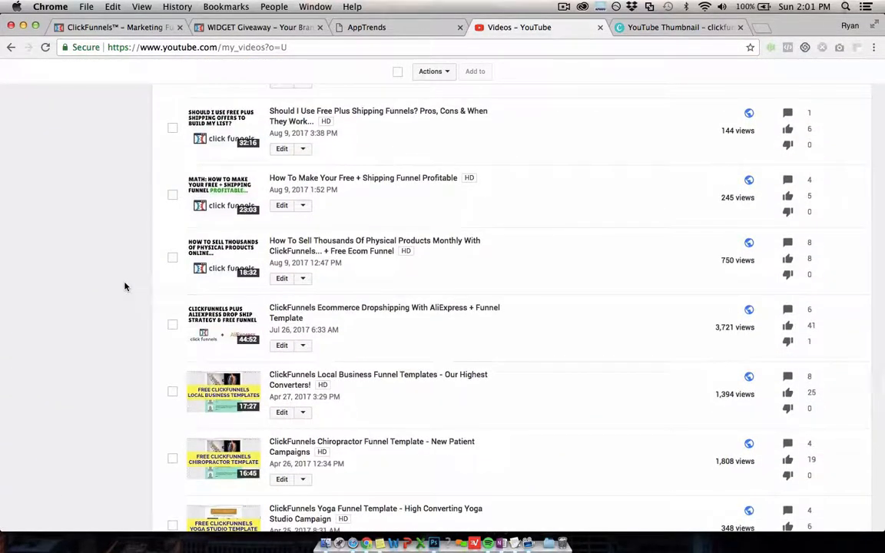
mouse_move(81, 271)
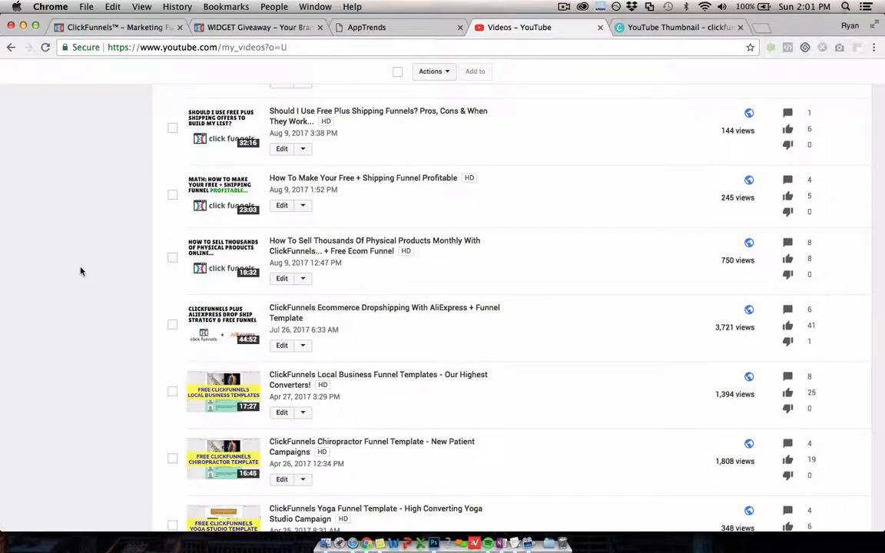
scroll(down, 3)
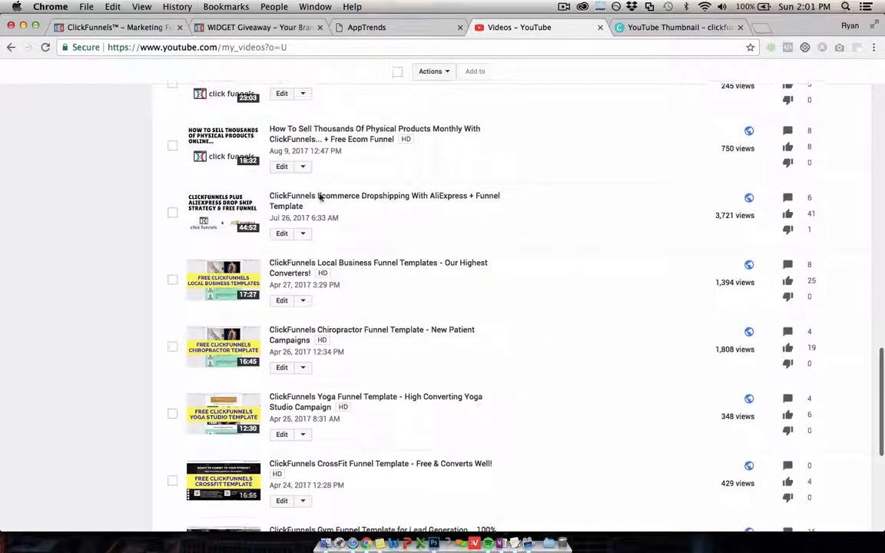
scroll(down, 3)
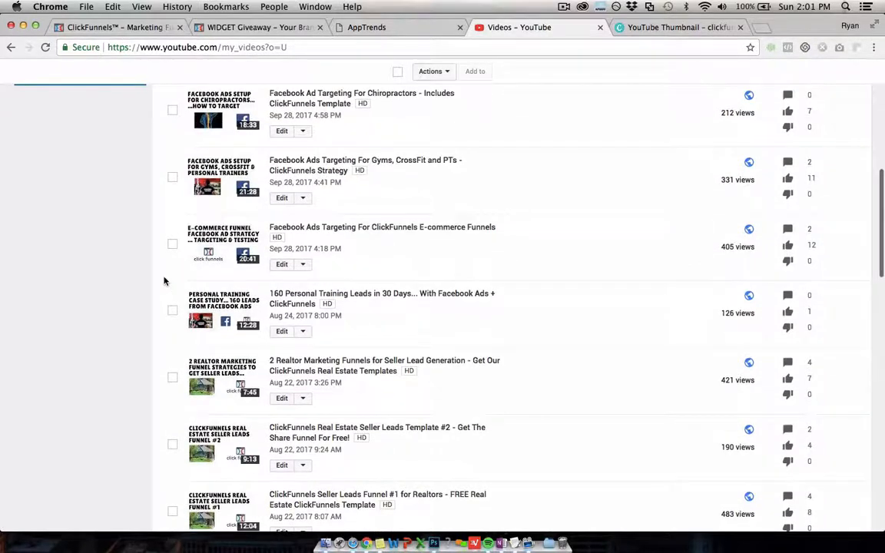
mouse_move(74, 303)
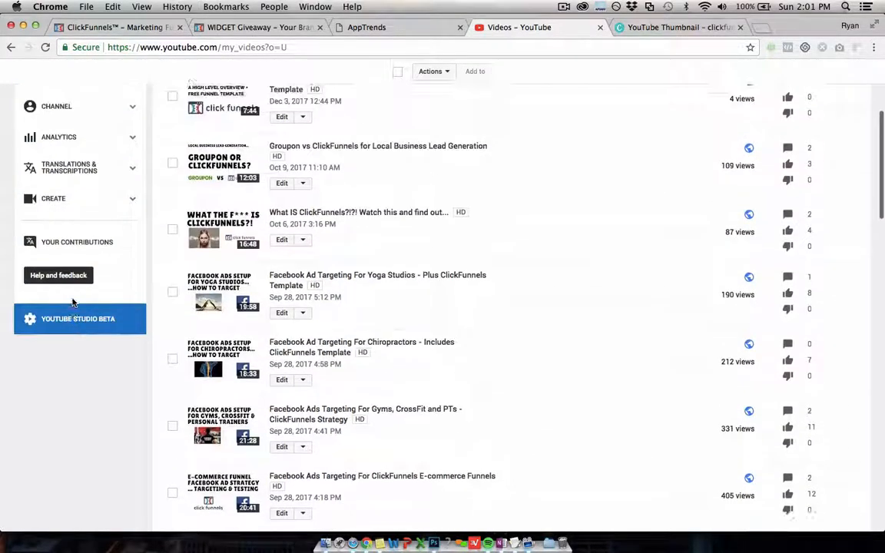
scroll(down, 3)
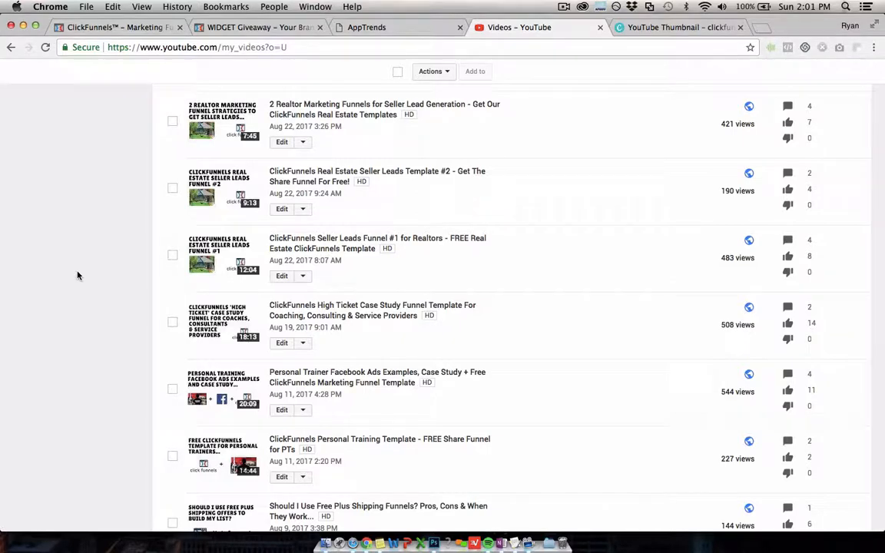
scroll(up, 3)
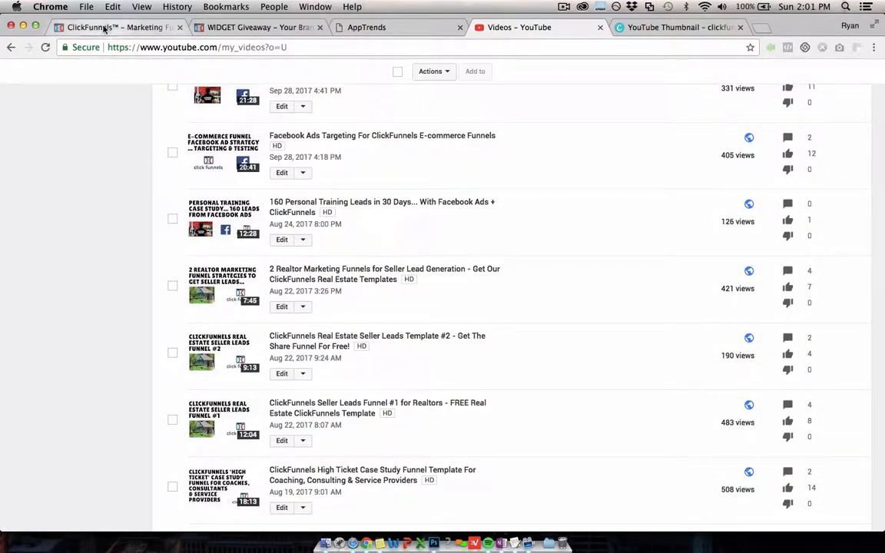
mouse_move(96, 29)
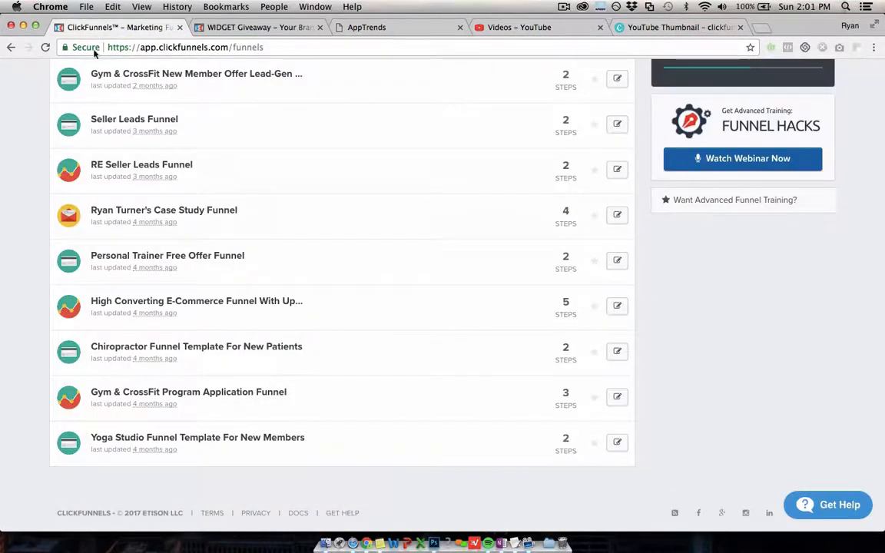
Step: Browse the ClickFunnels shared funnels list to its end, then switch to the AppTrends site
scroll(down, 3)
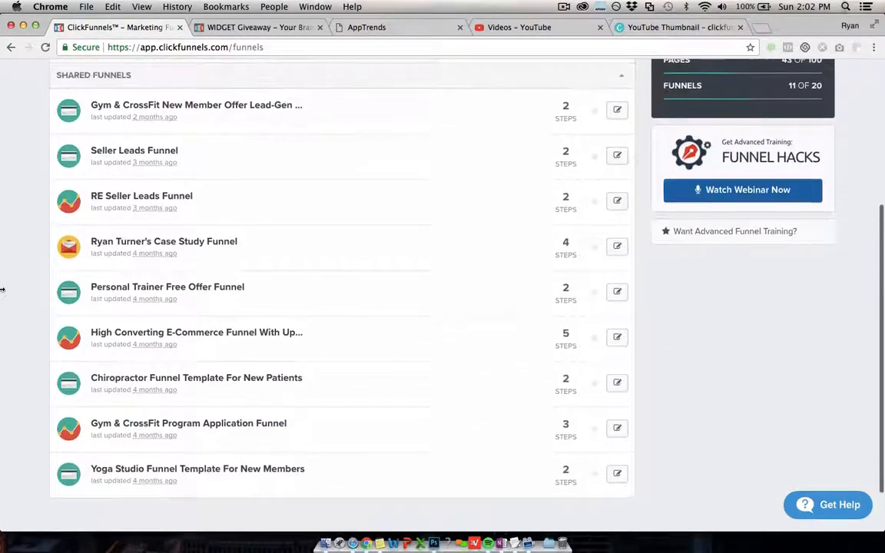
scroll(down, 3)
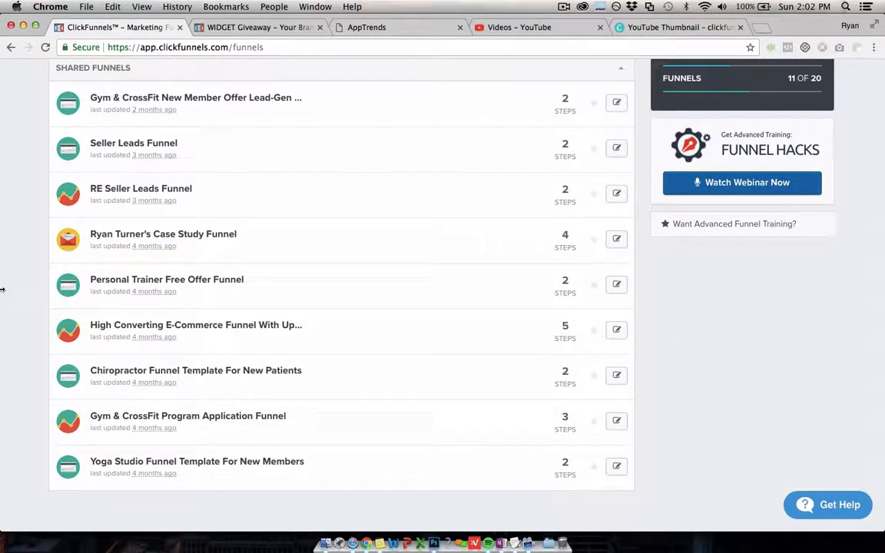
scroll(down, 3)
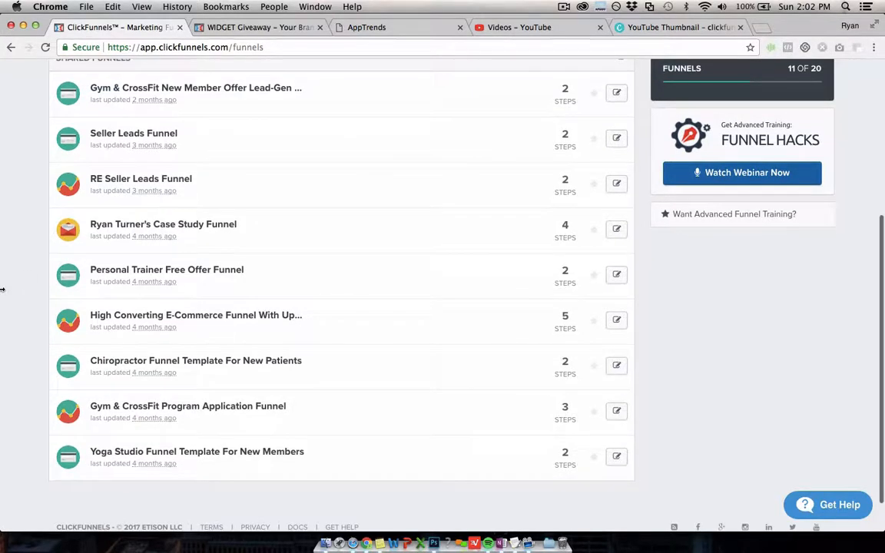
mouse_move(177, 240)
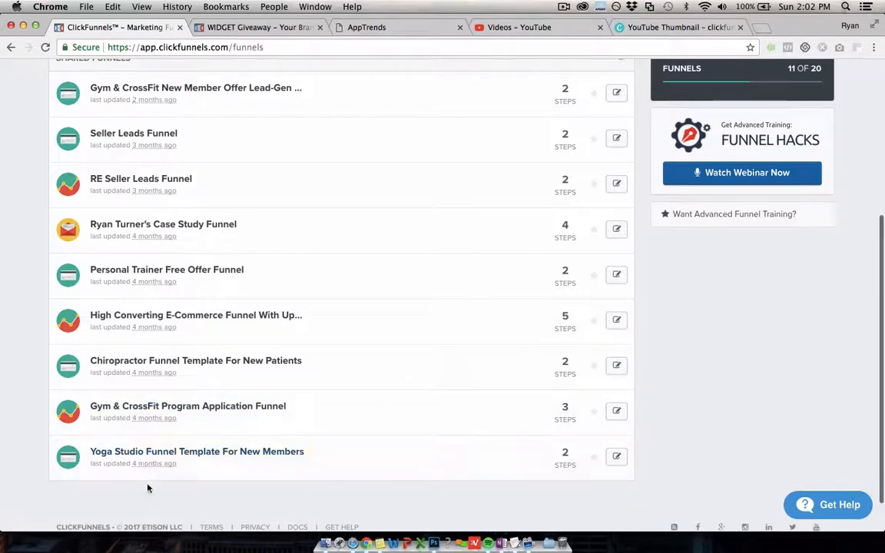
mouse_move(702, 379)
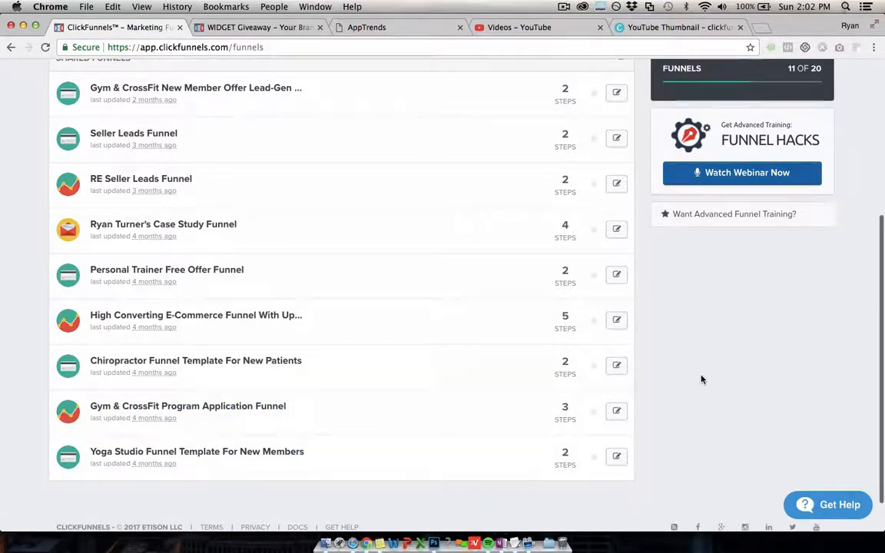
scroll(down, 3)
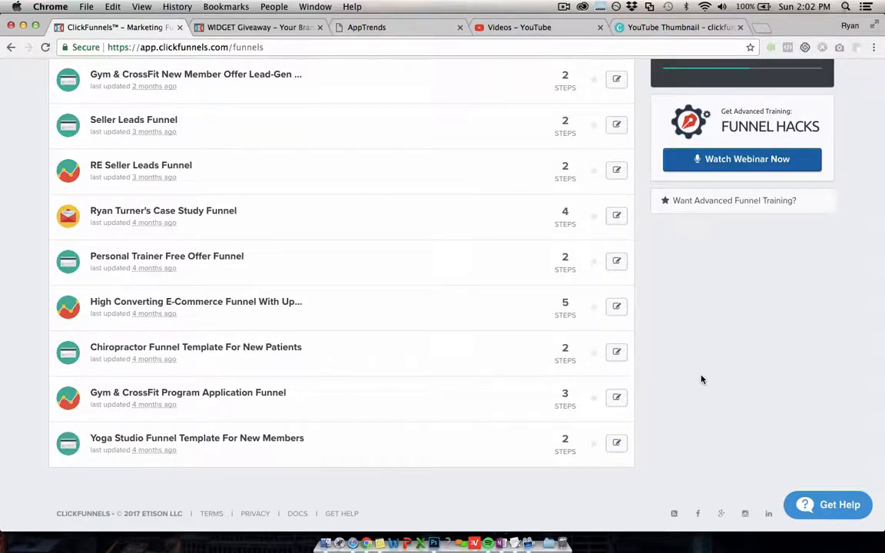
mouse_move(455, 316)
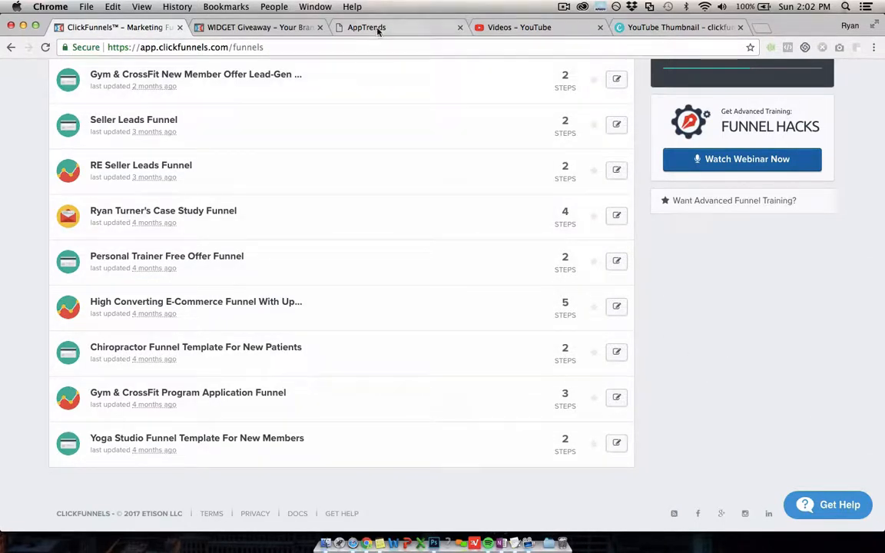
click(364, 27)
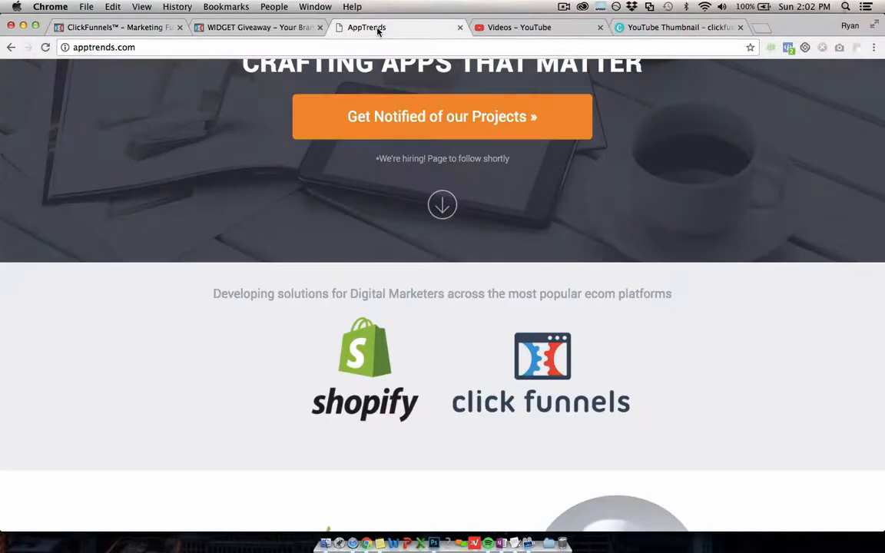
mouse_move(398, 36)
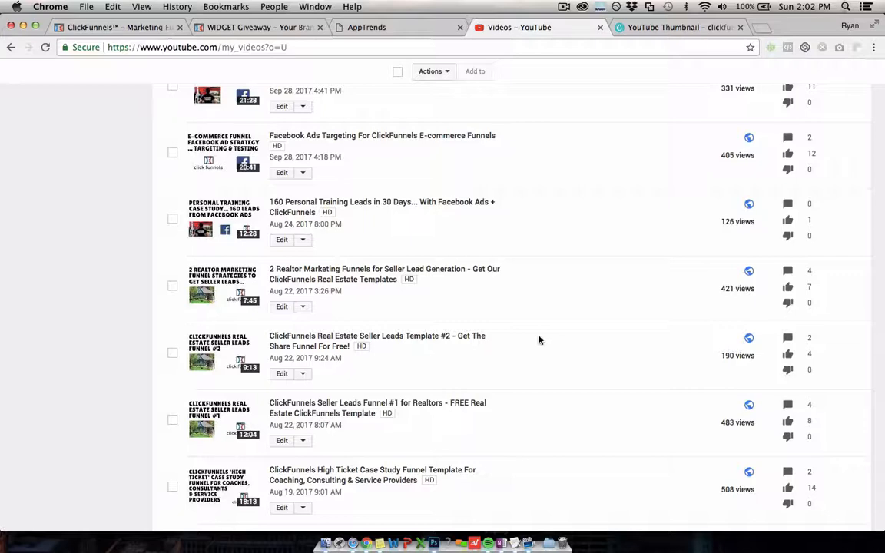
scroll(down, 3)
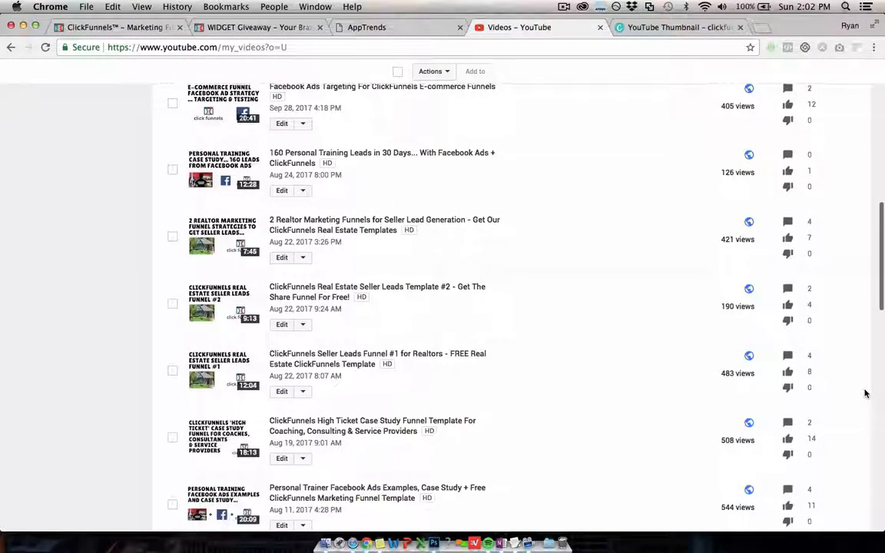
scroll(up, 3)
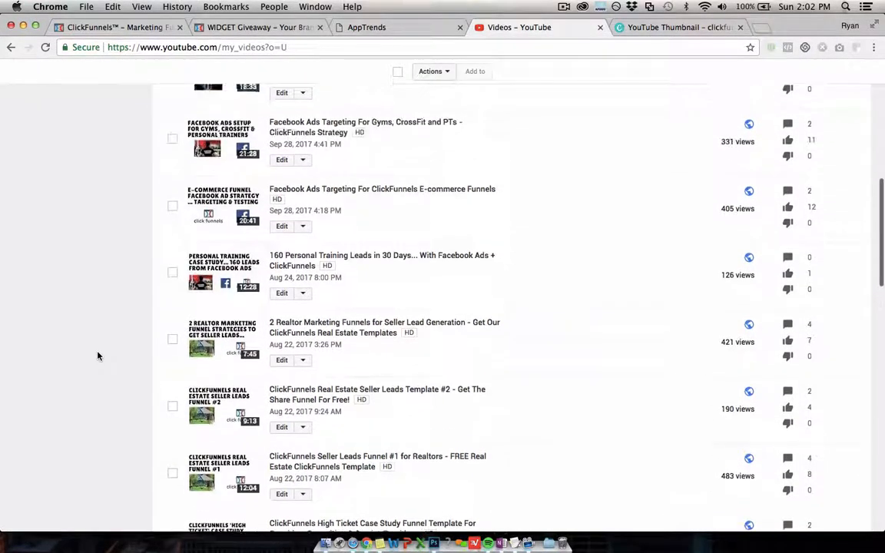
scroll(up, 3)
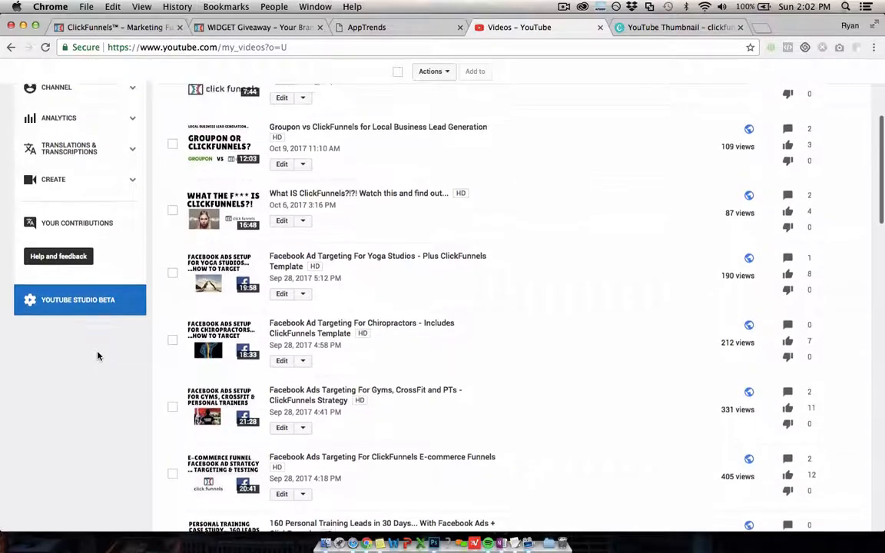